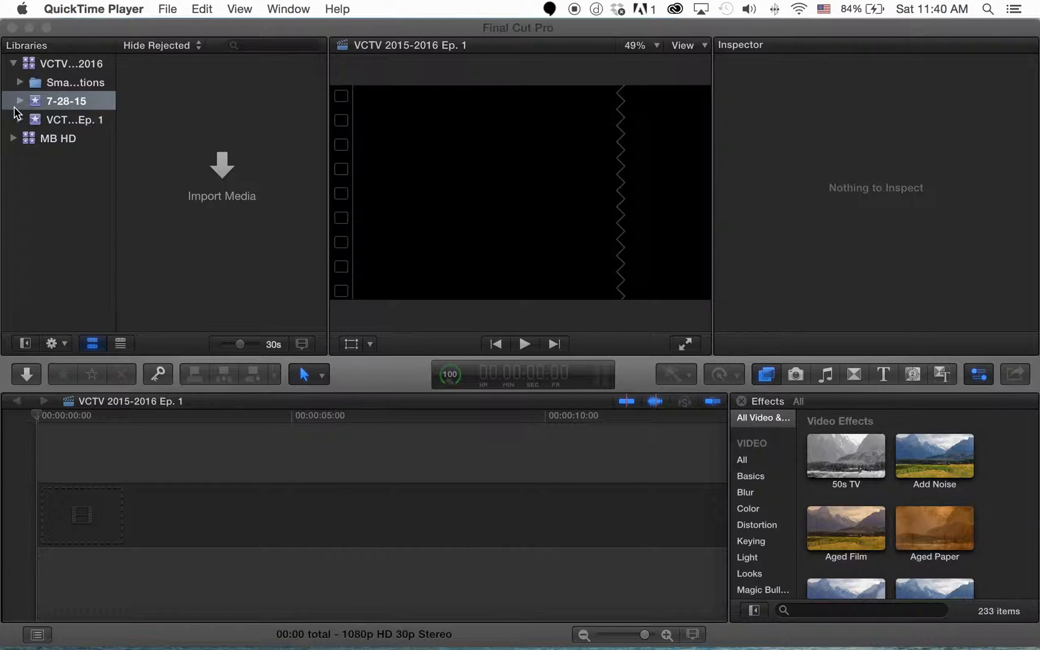
mouse_move(34, 105)
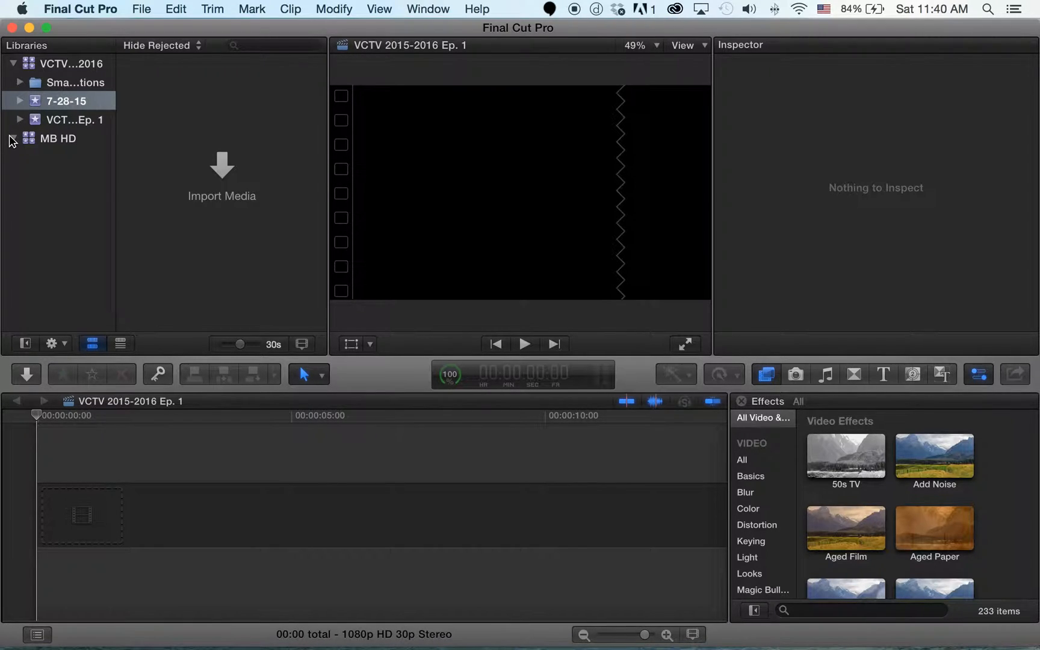
Step: Expand the MB HD library, browse its events to Bird and preview clip MVI_2192
click(13, 138)
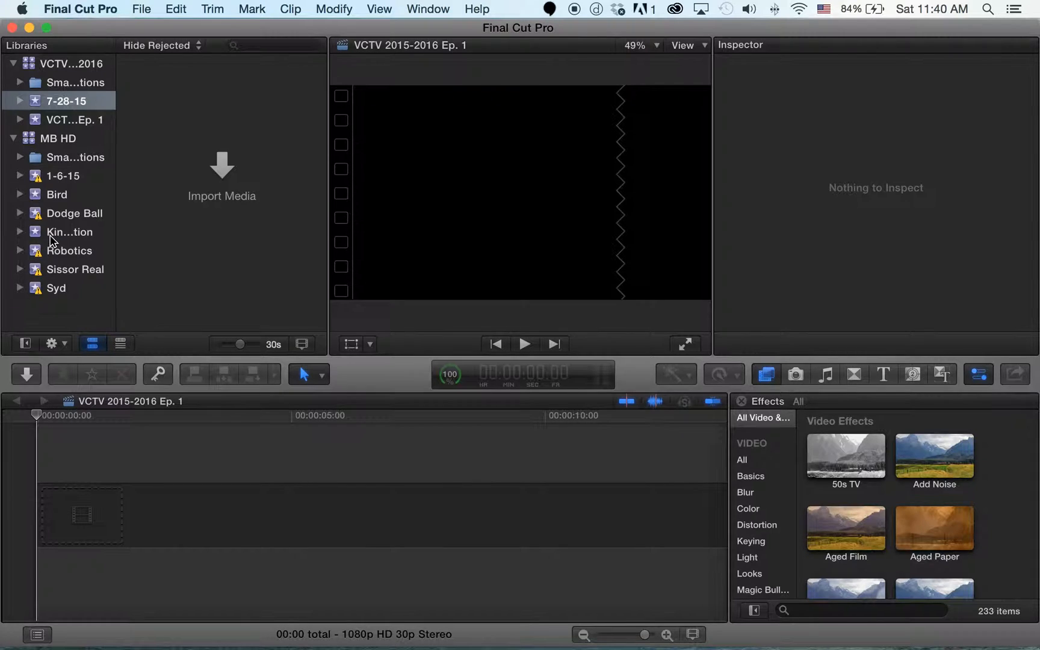
click(71, 231)
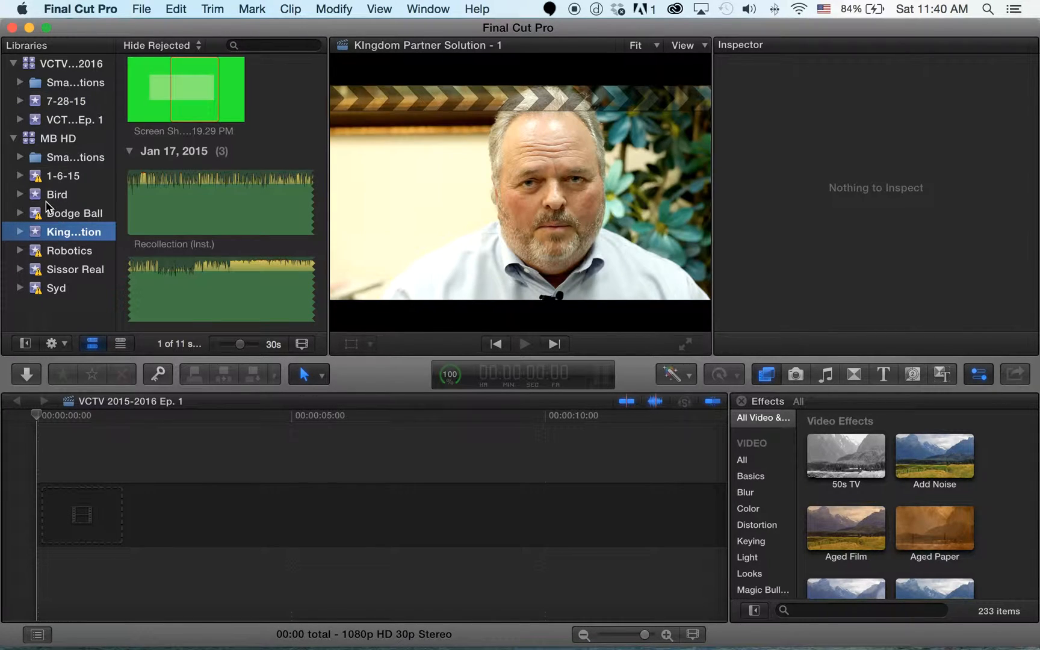
mouse_move(66, 209)
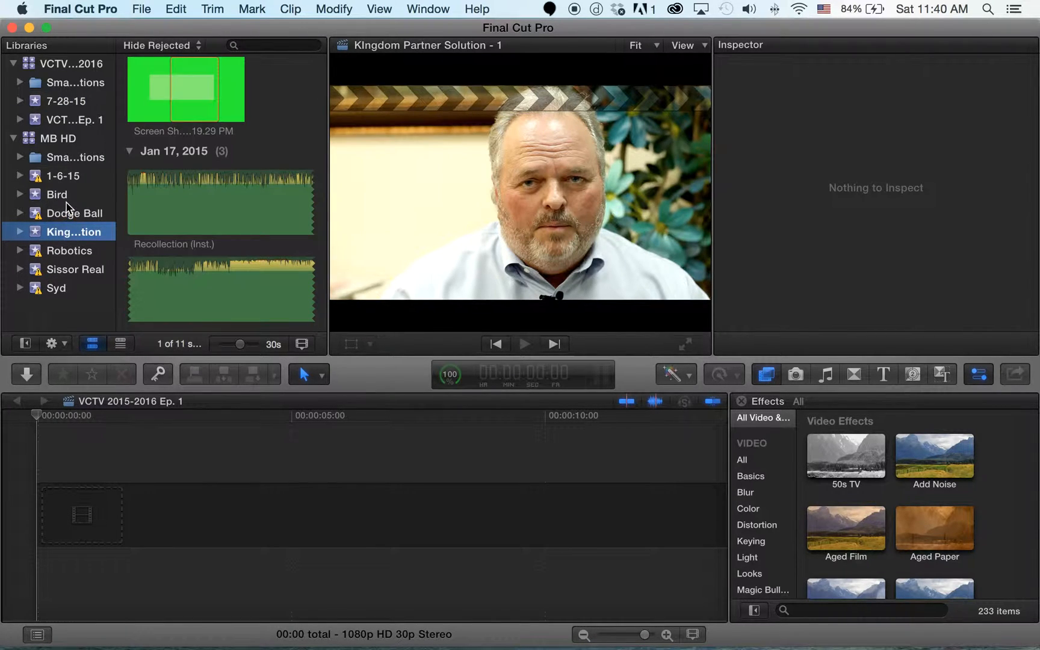
click(62, 176)
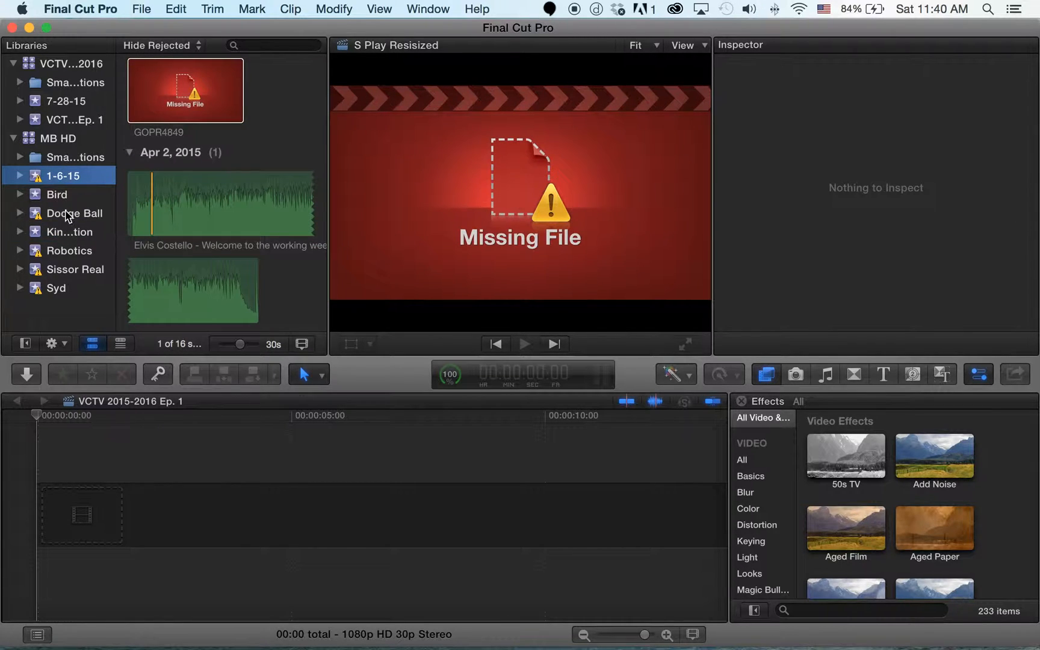
click(57, 194)
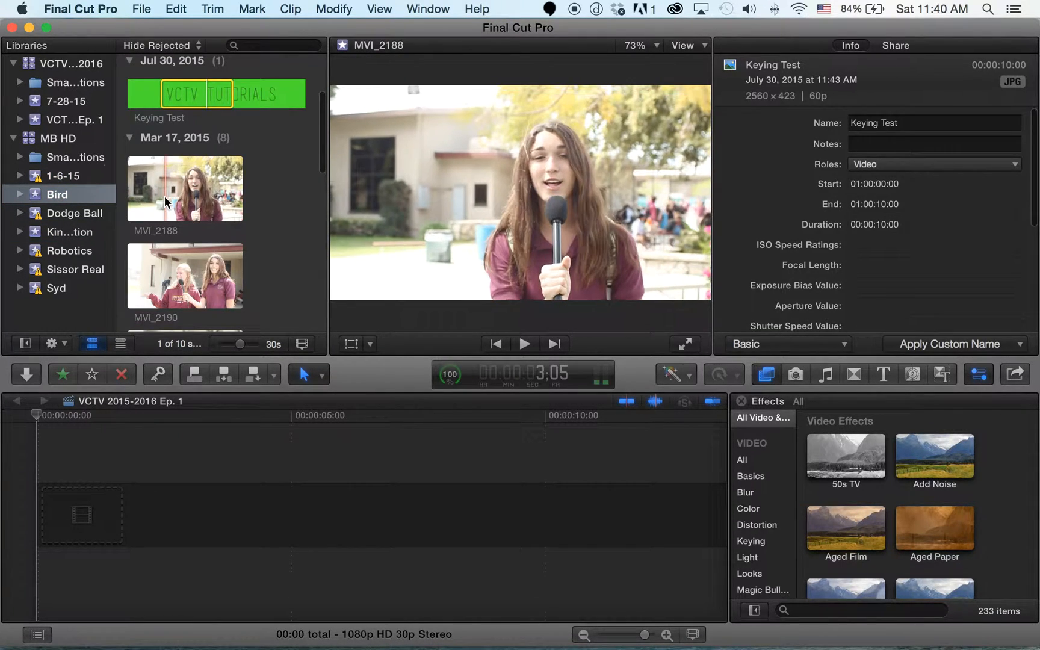
scroll(down, 3)
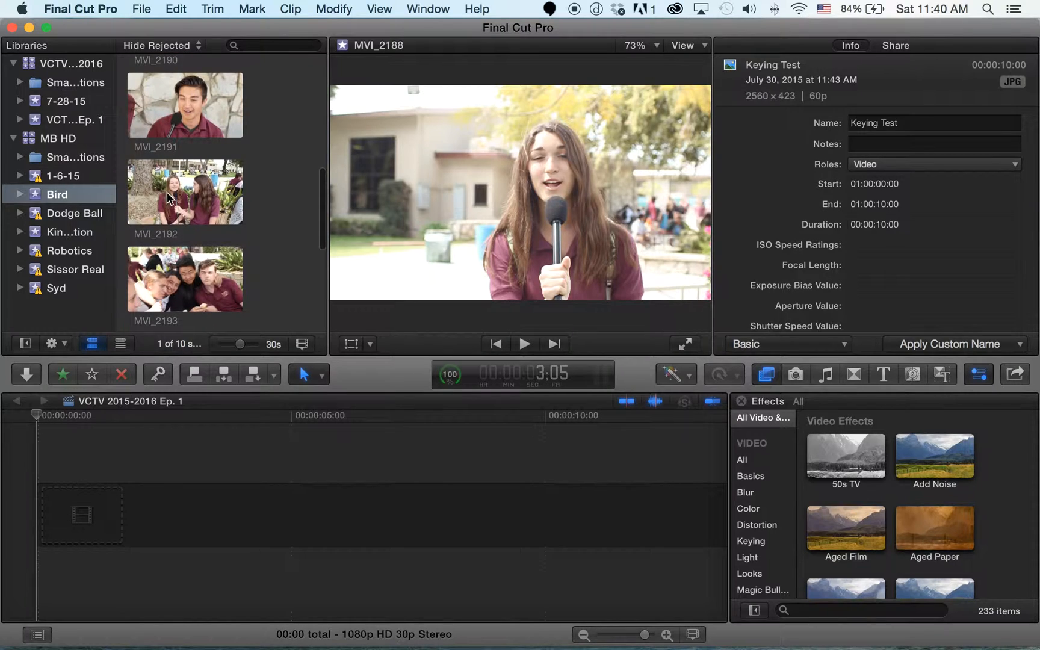
click(184, 192)
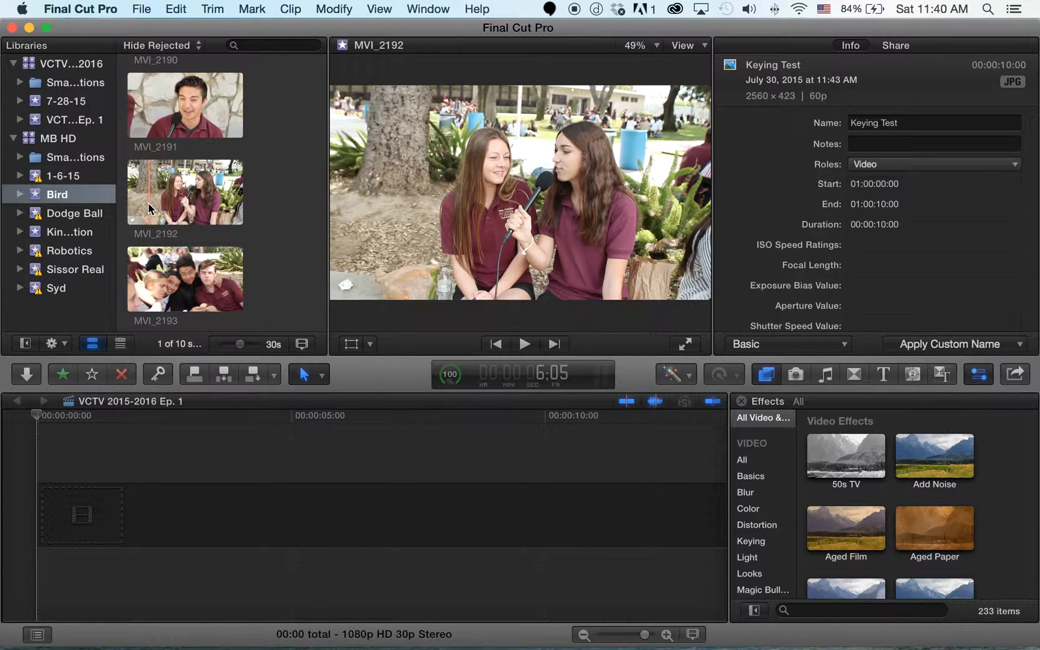
Step: Place MVI_2192 at the start of the timeline, confirming the copy between libraries
click(185, 192)
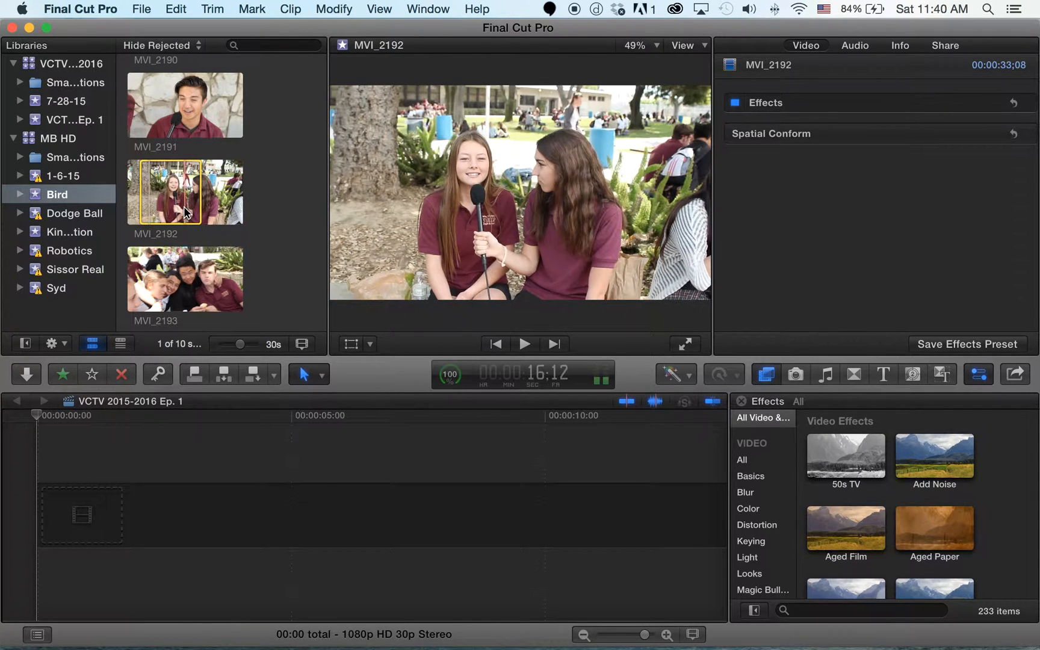
drag(185, 193, 265, 515)
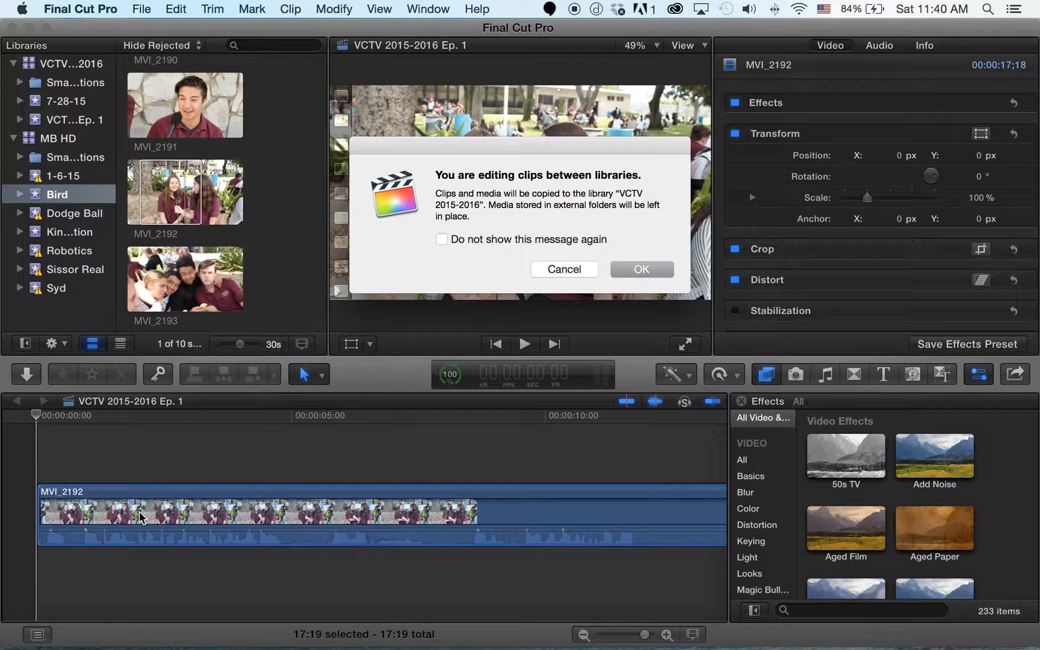
click(640, 268)
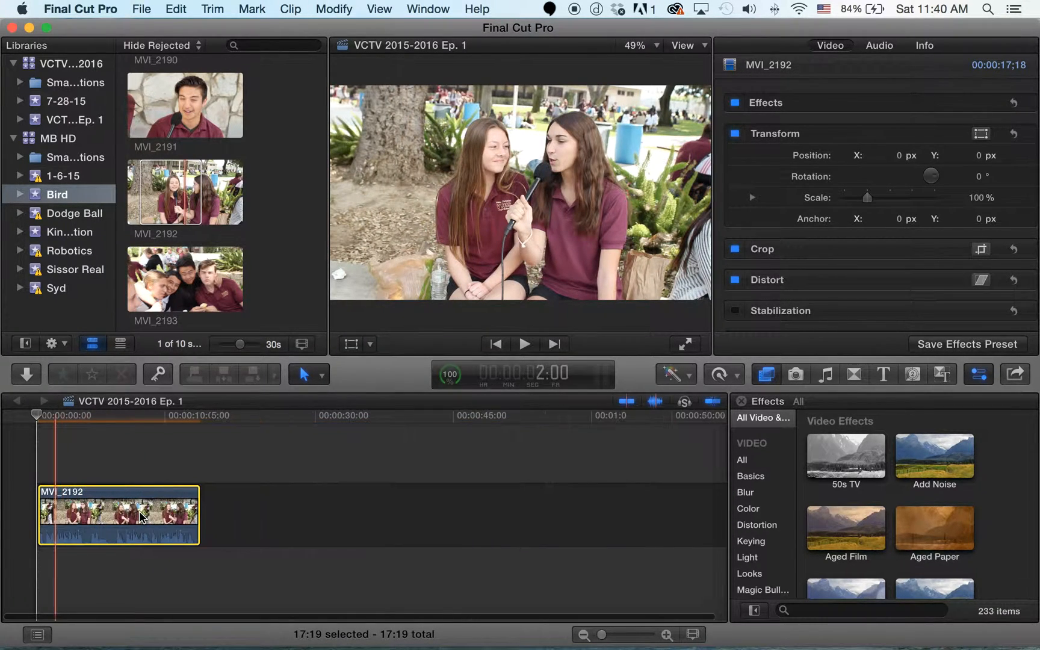
Step: Connect a range of MVI_2193 above, append MVI_2191 and select MVI_2192 for trimming
click(185, 279)
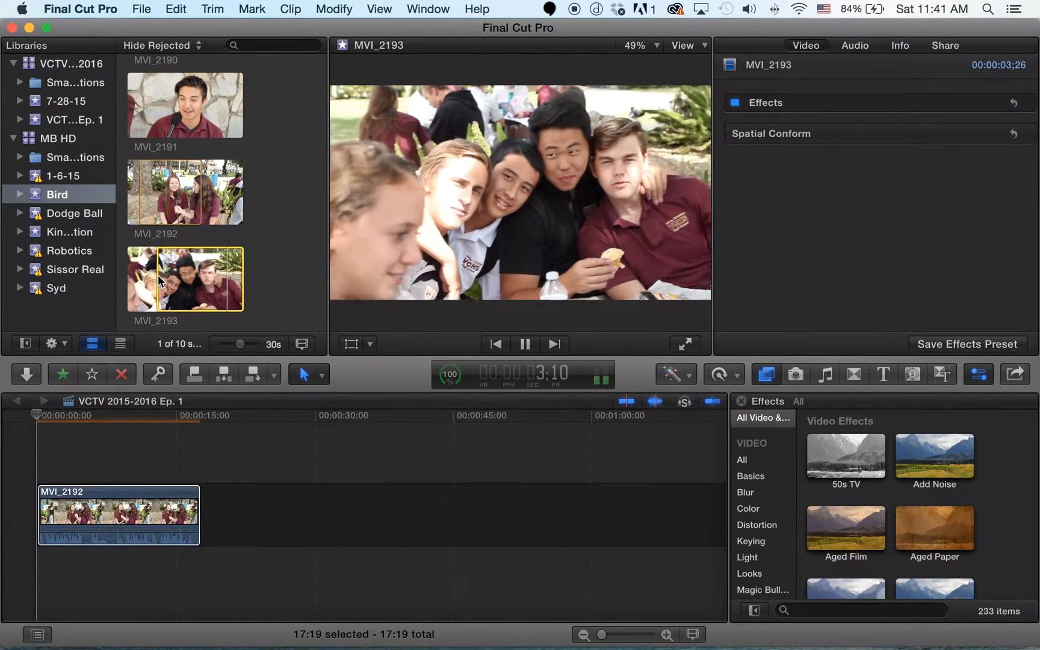
click(523, 343)
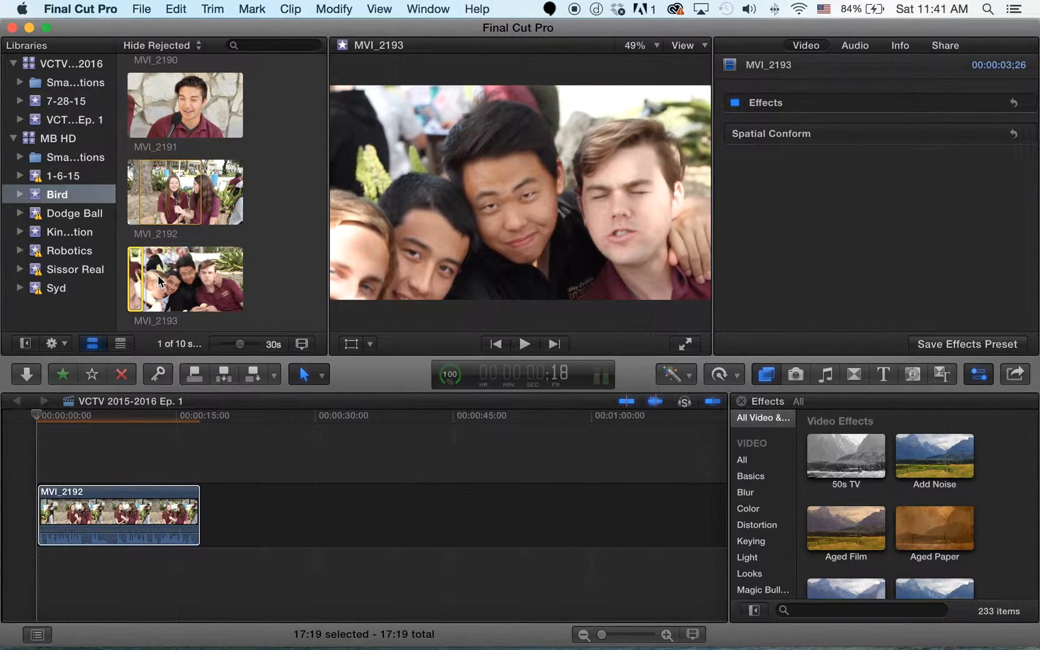
click(523, 343)
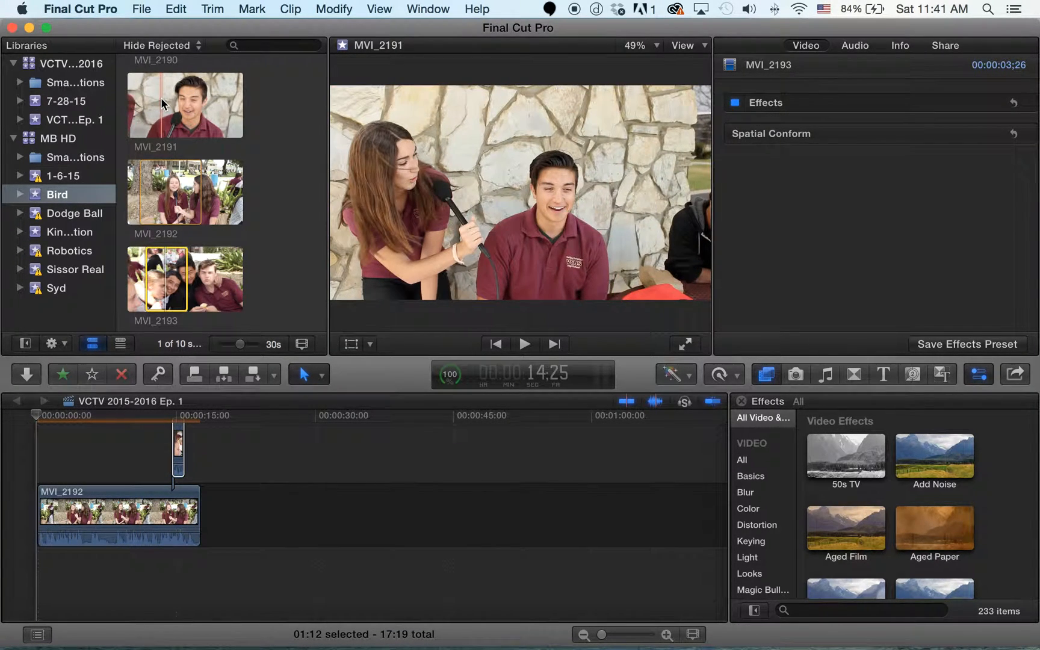
click(184, 104)
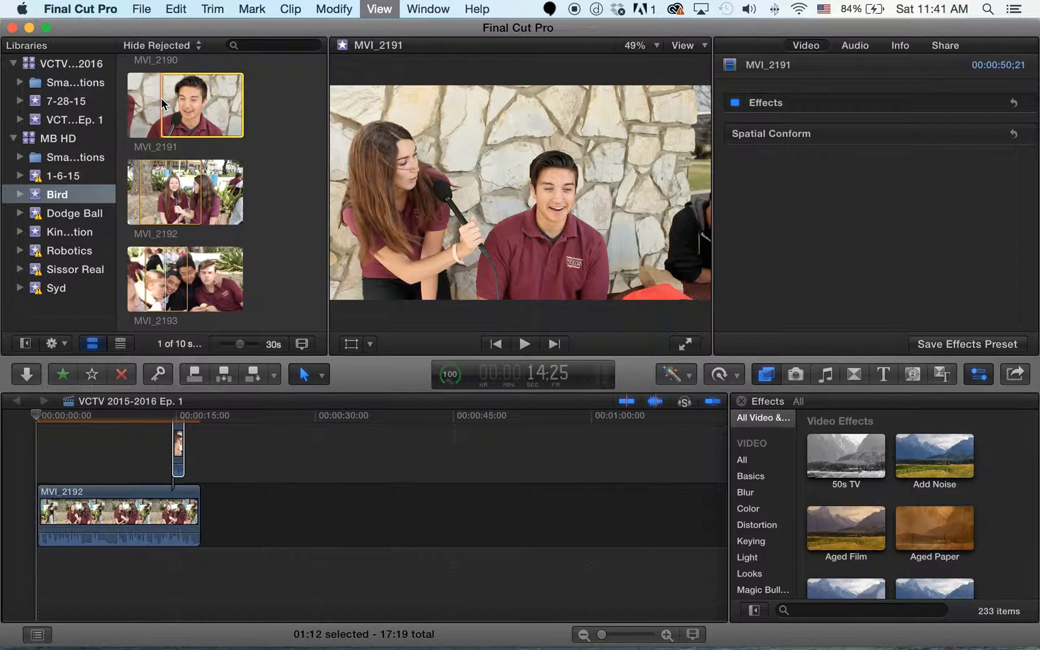
click(523, 343)
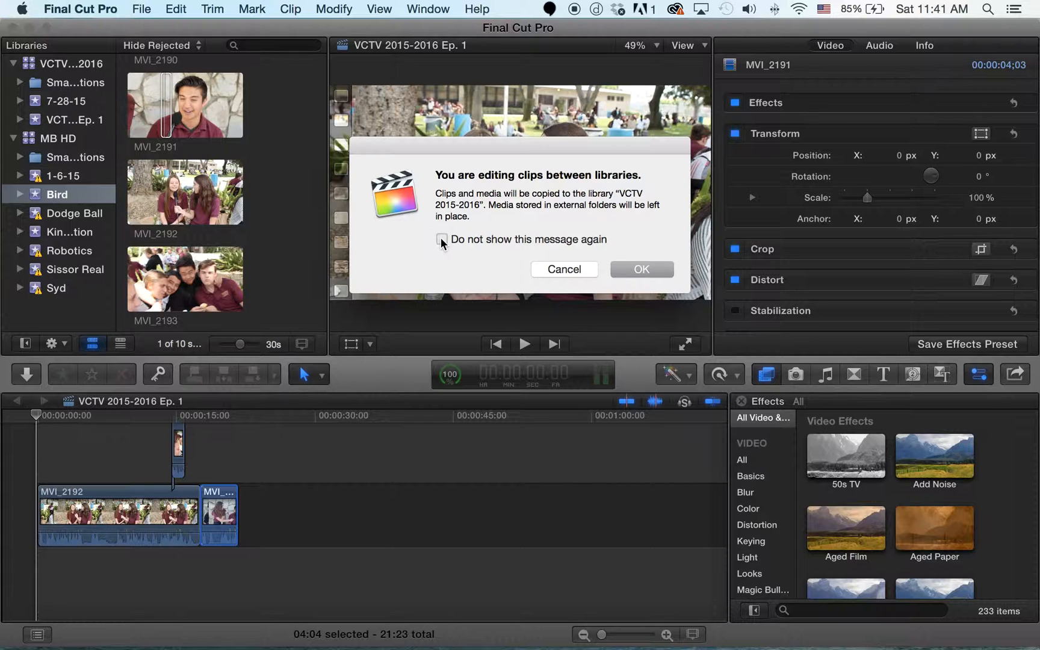
click(640, 269)
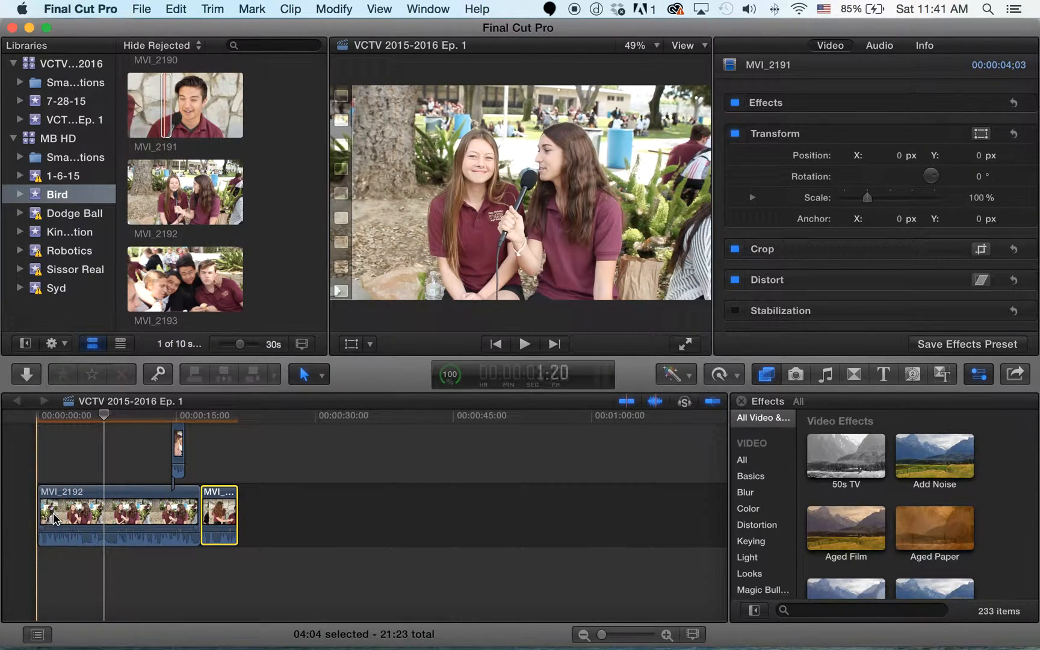
click(99, 514)
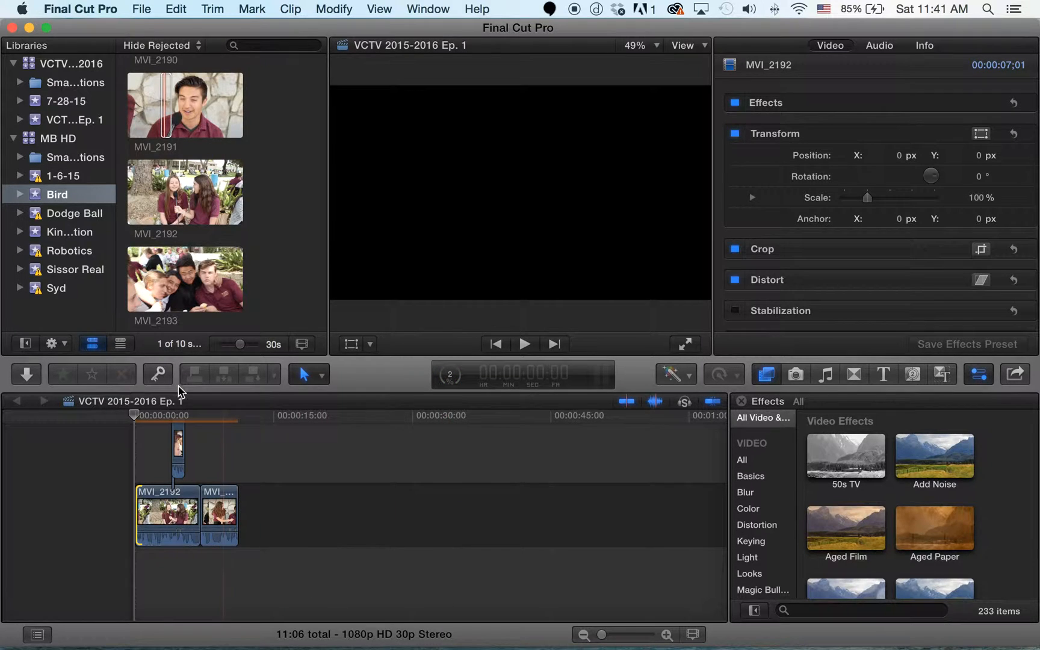
Step: Combine the three selected timeline clips into a compound clip named Cut 1
click(270, 452)
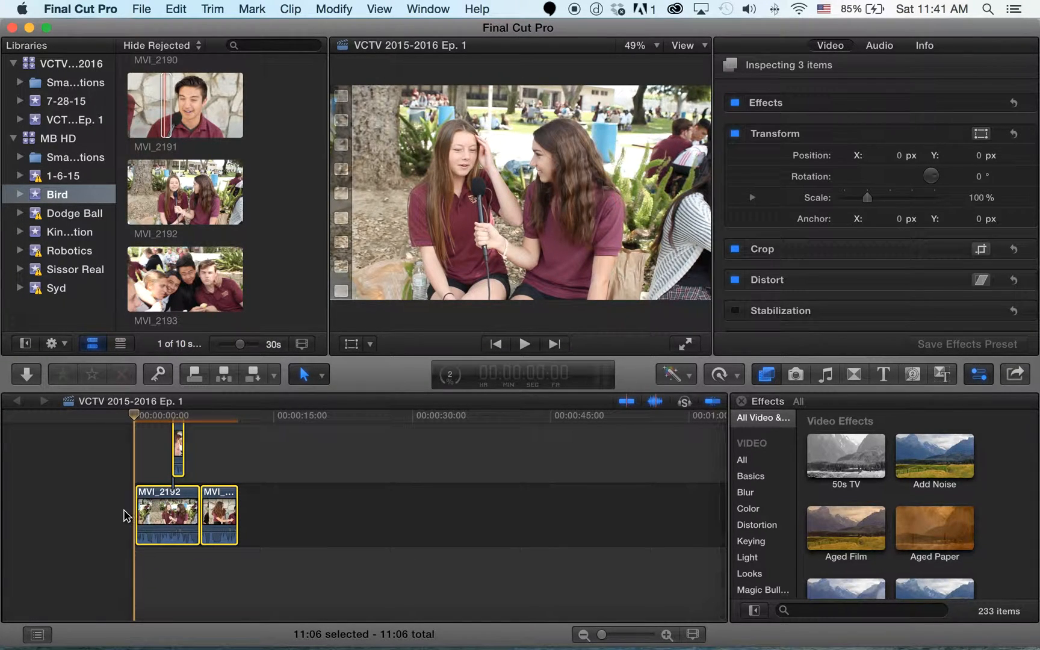
right_click(166, 514)
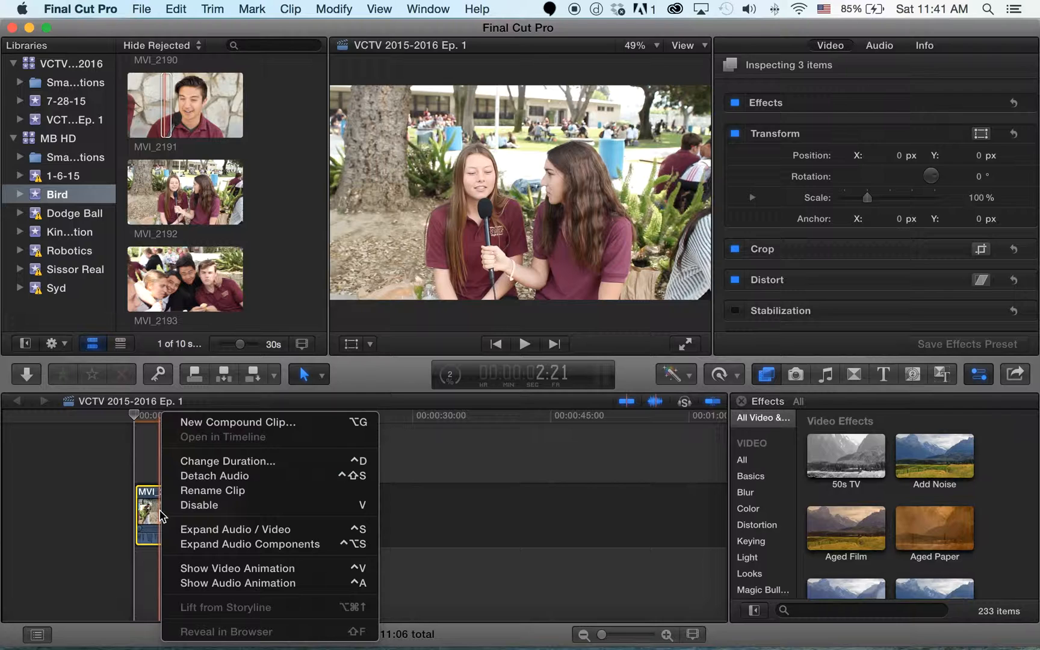
mouse_move(242, 441)
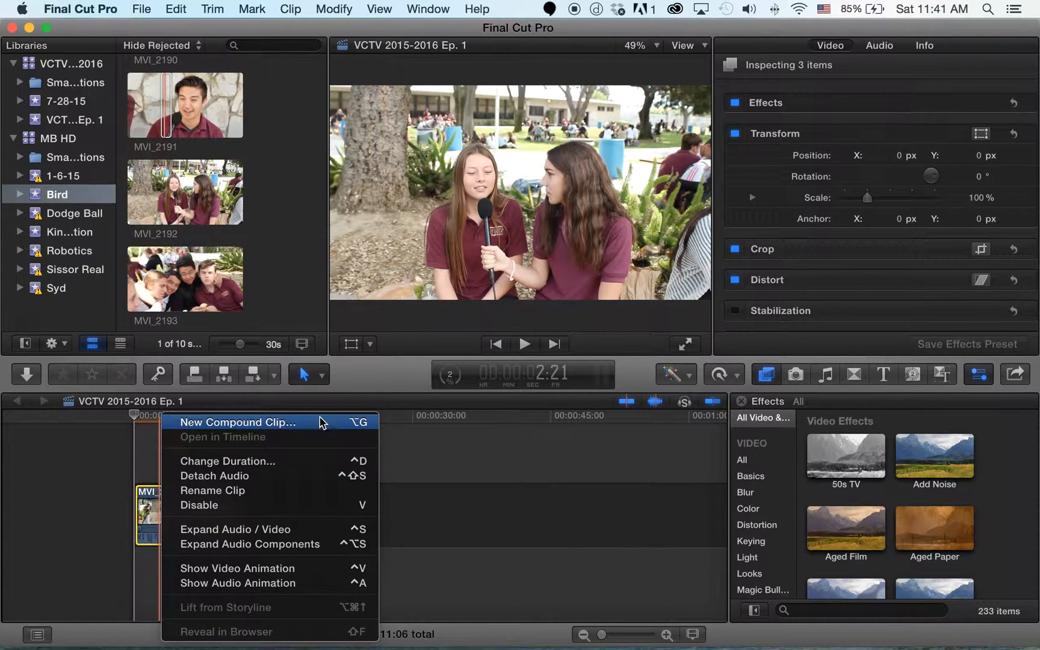
mouse_move(358, 425)
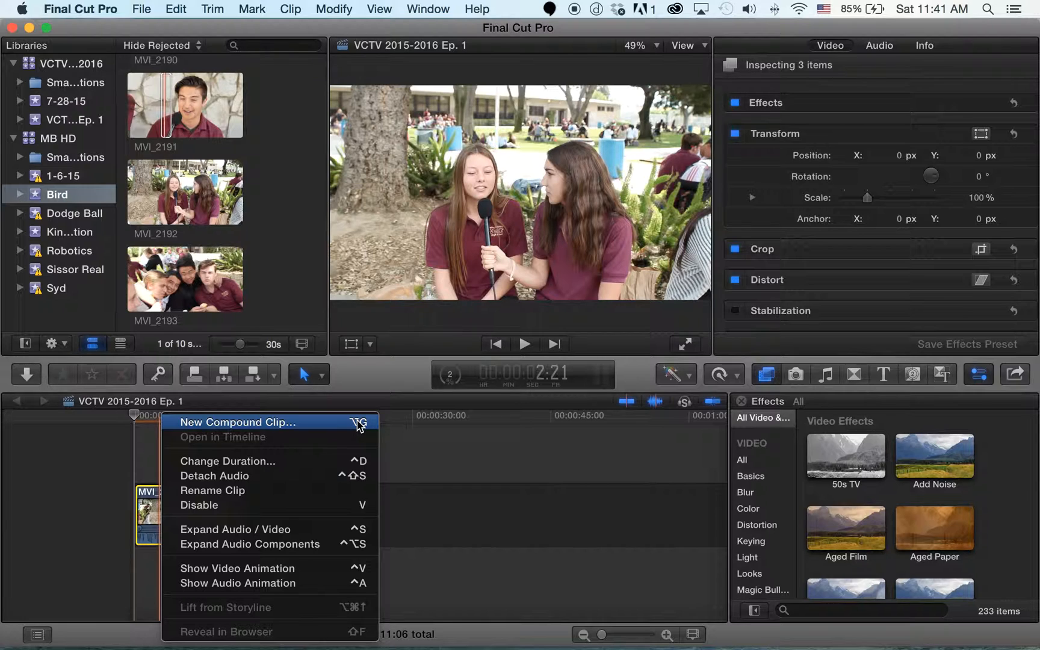
mouse_move(324, 426)
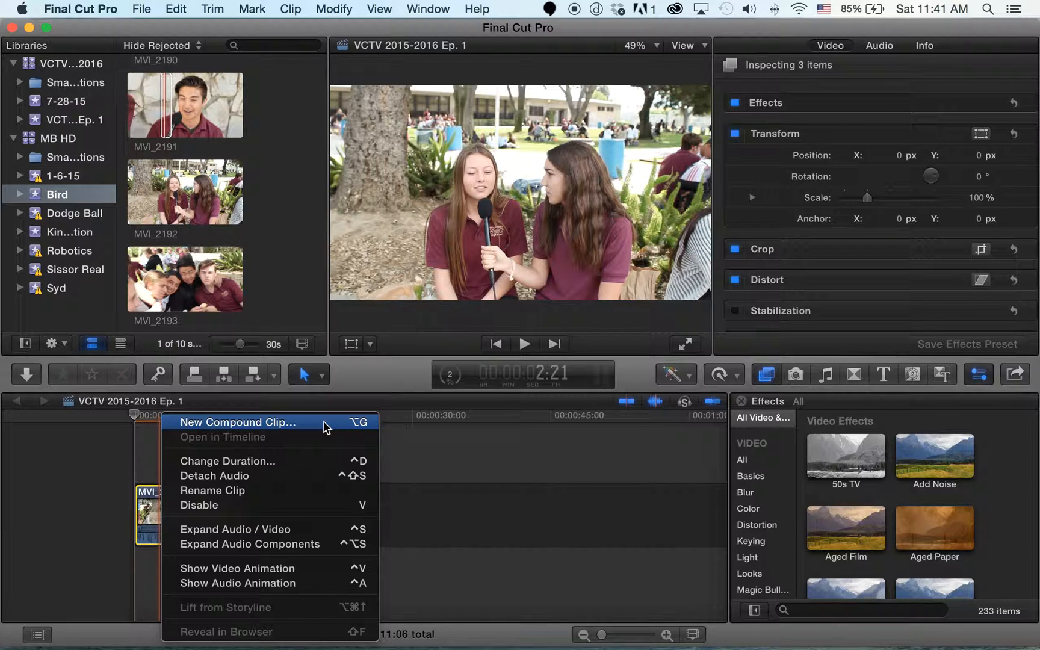
click(236, 422)
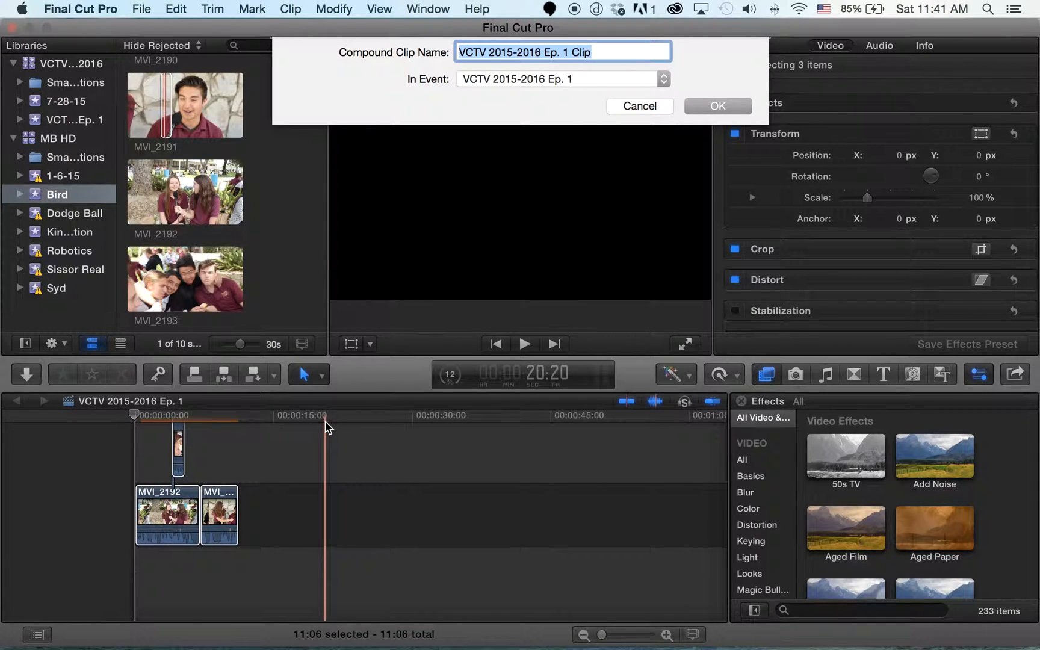
text(C)
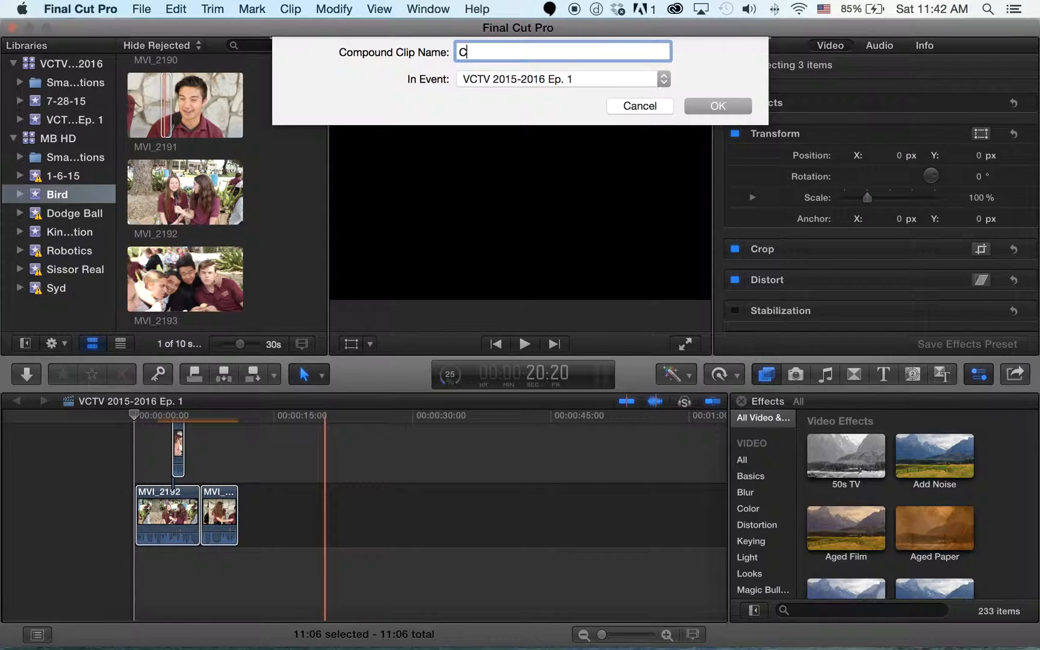
text(ut)
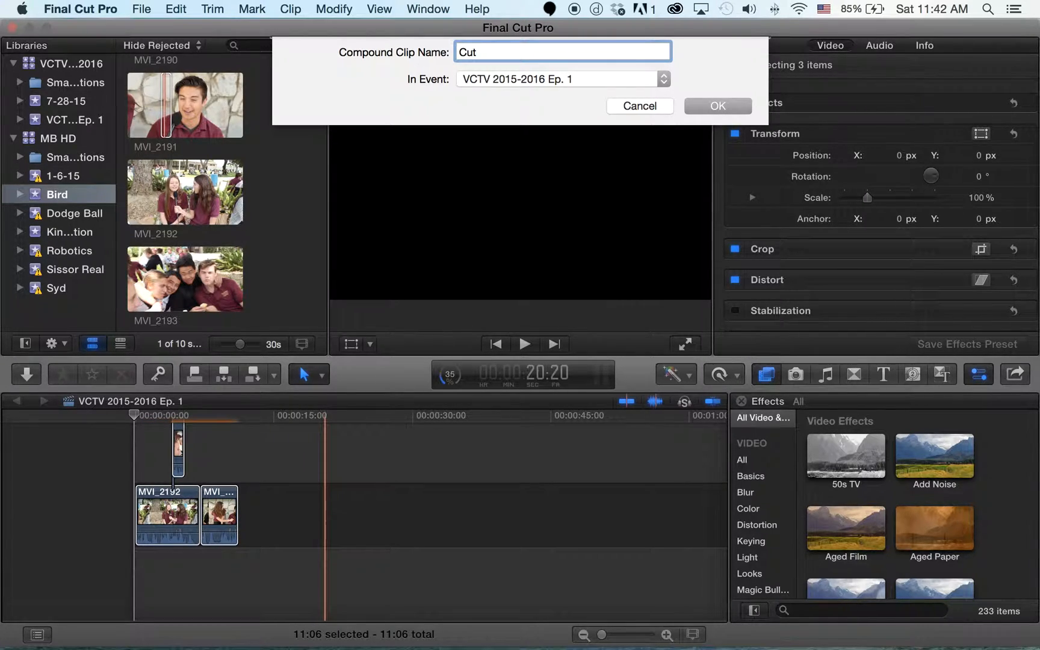
click(716, 105)
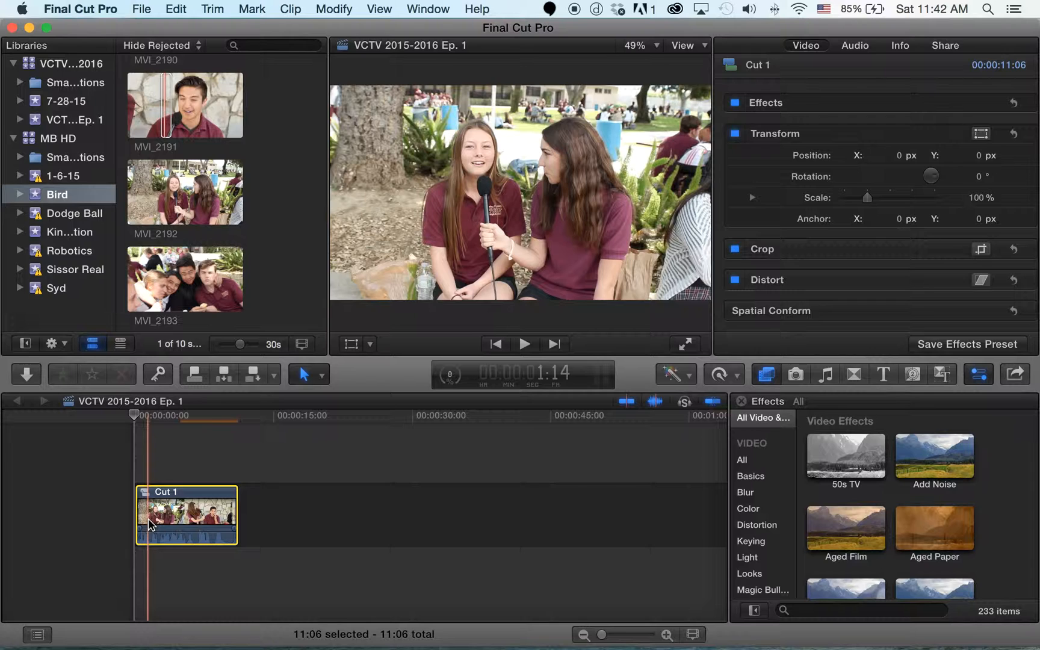
click(175, 517)
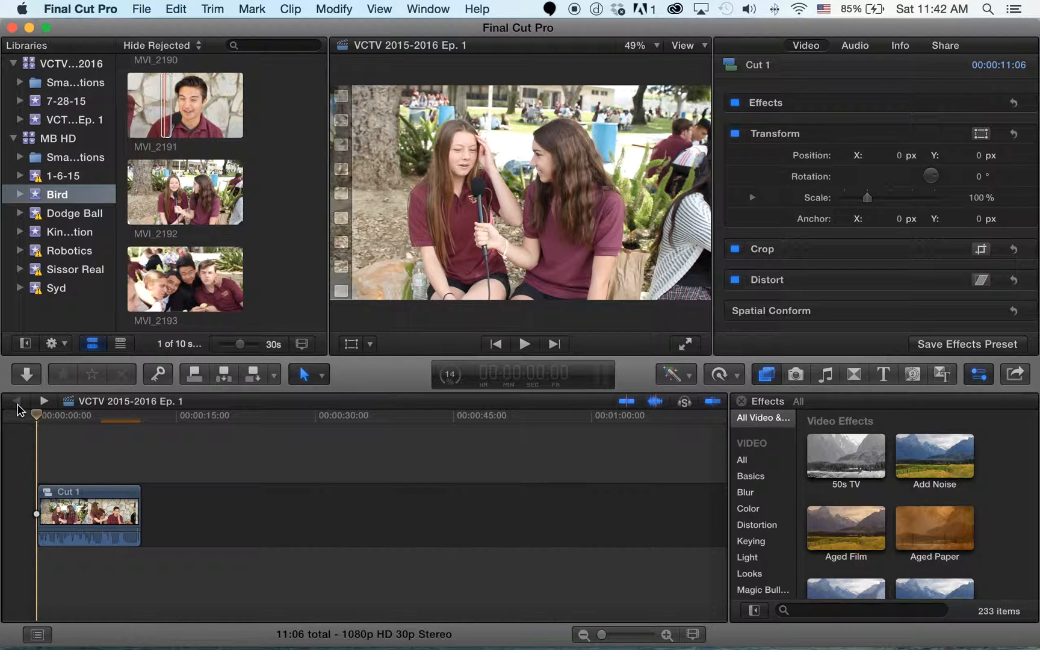
click(89, 513)
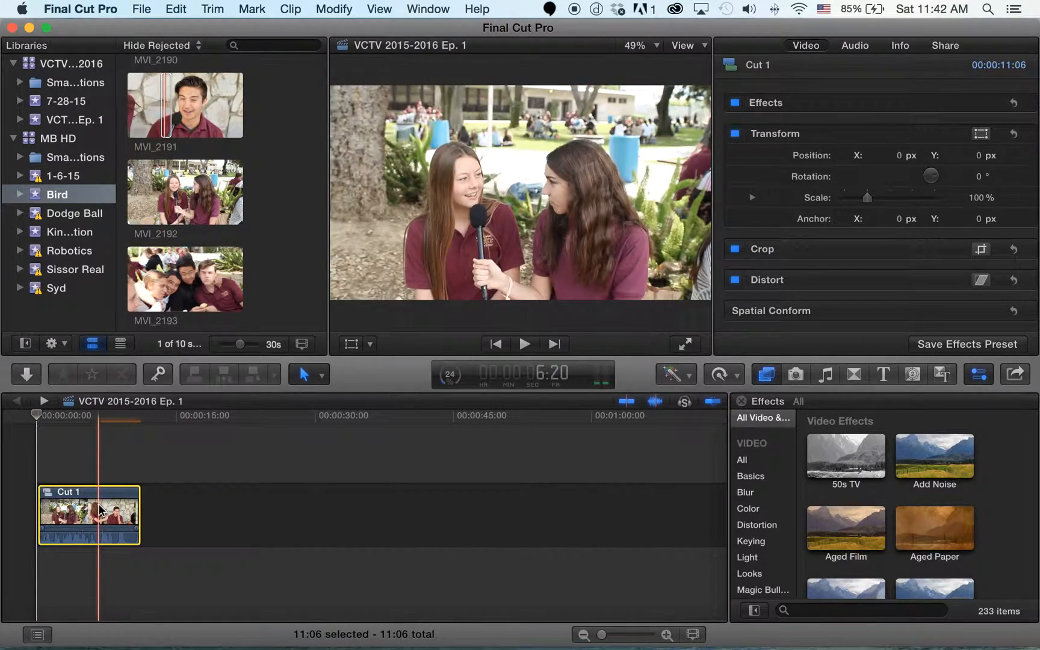
click(525, 343)
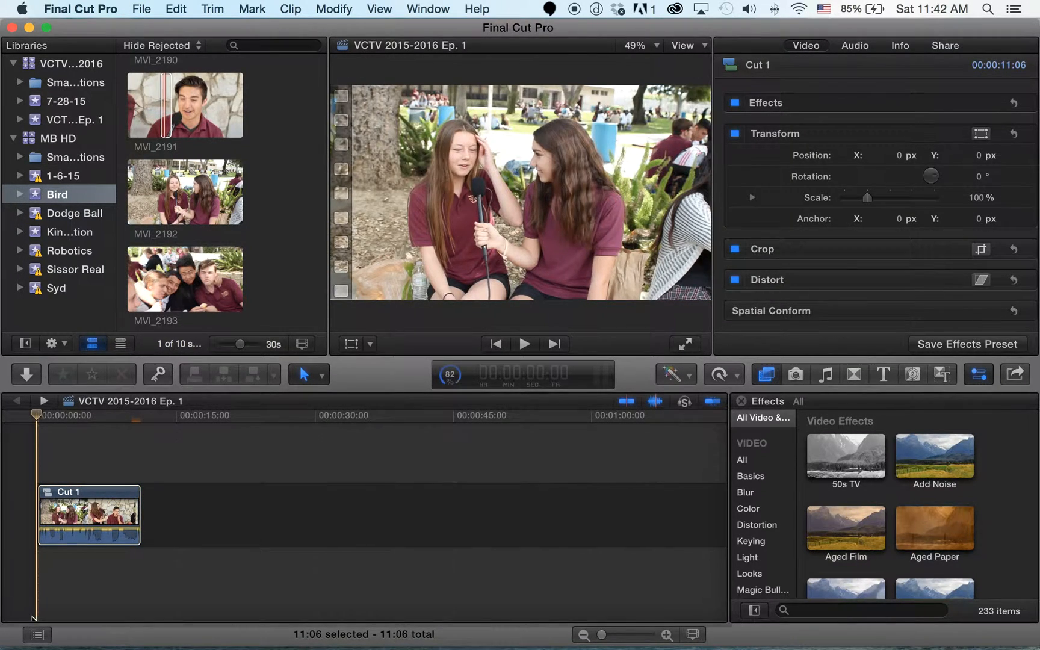
Step: Start nesting Cut 1 into a new compound clip, then remove it leaving the timeline empty
click(81, 517)
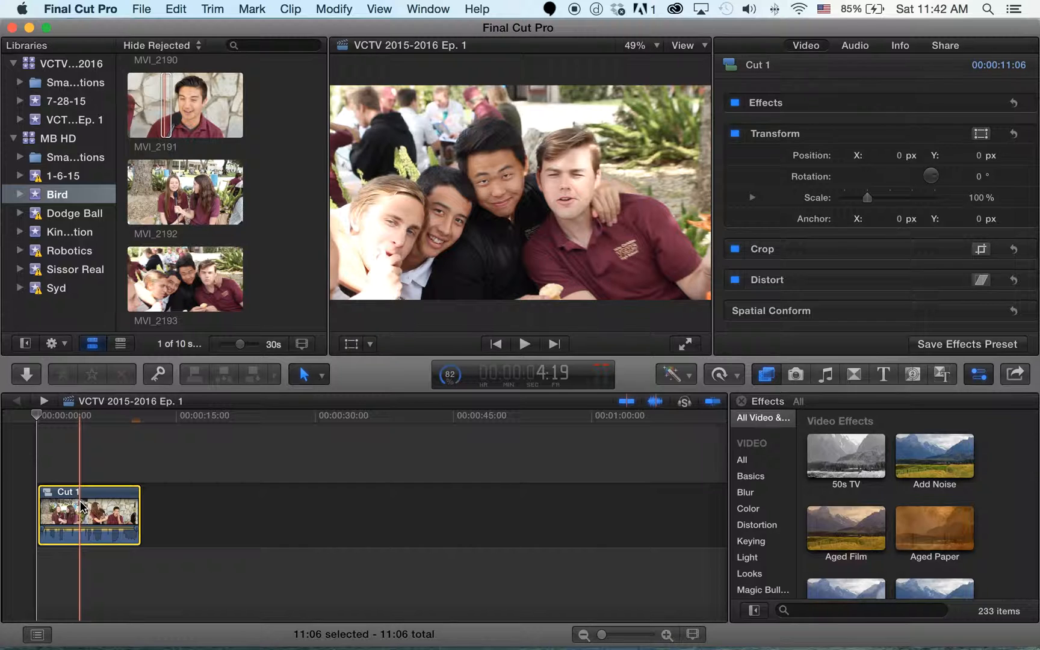
right_click(88, 516)
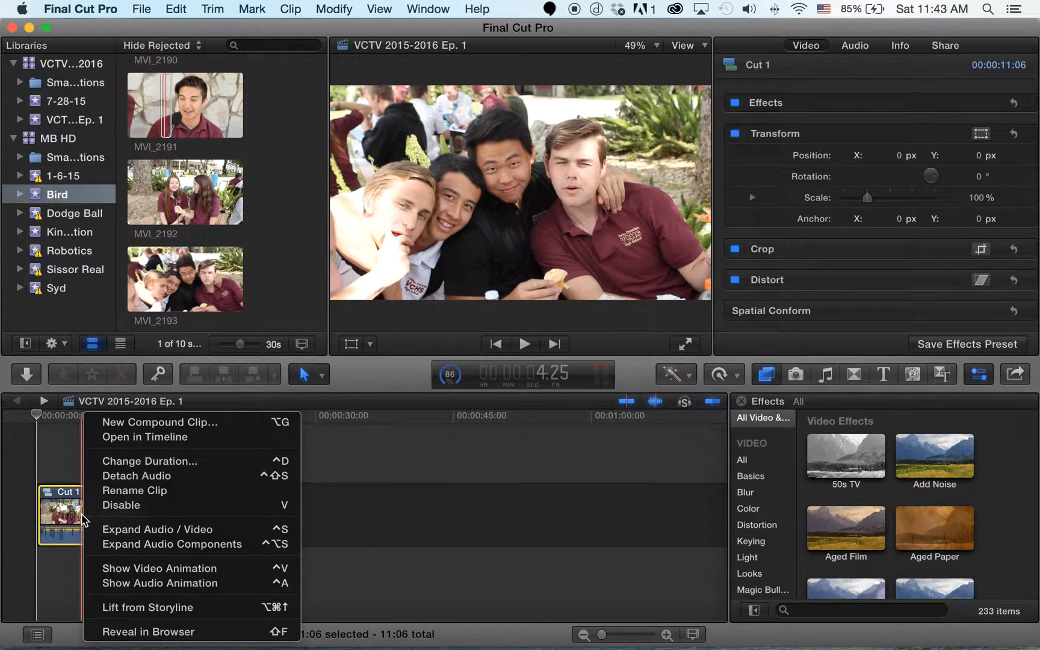
click(150, 421)
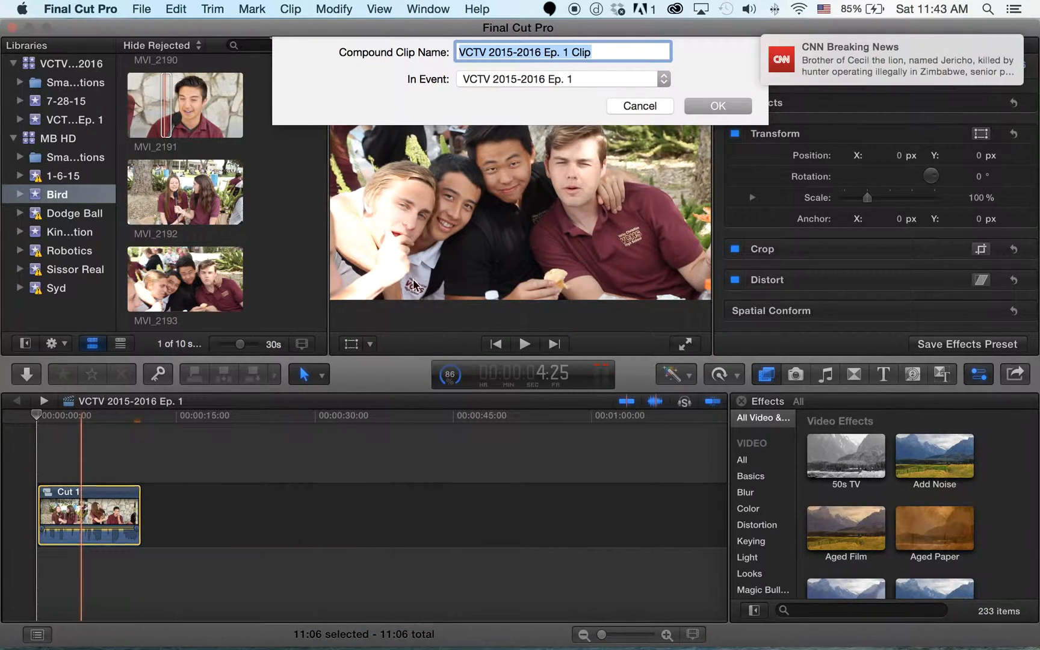
text(Cut 1AS)
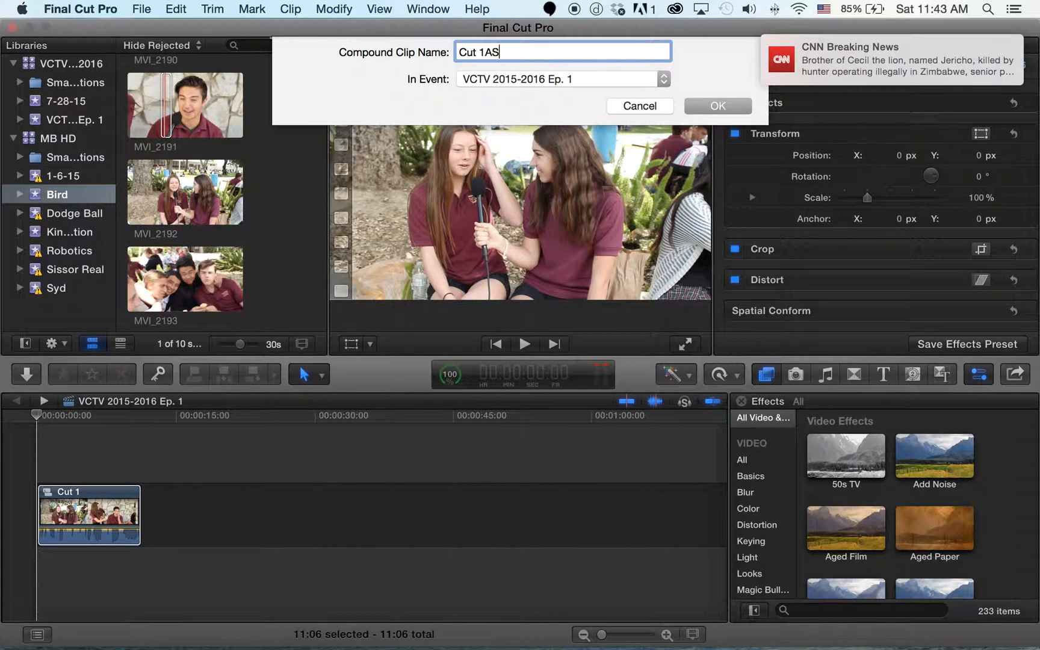
click(638, 106)
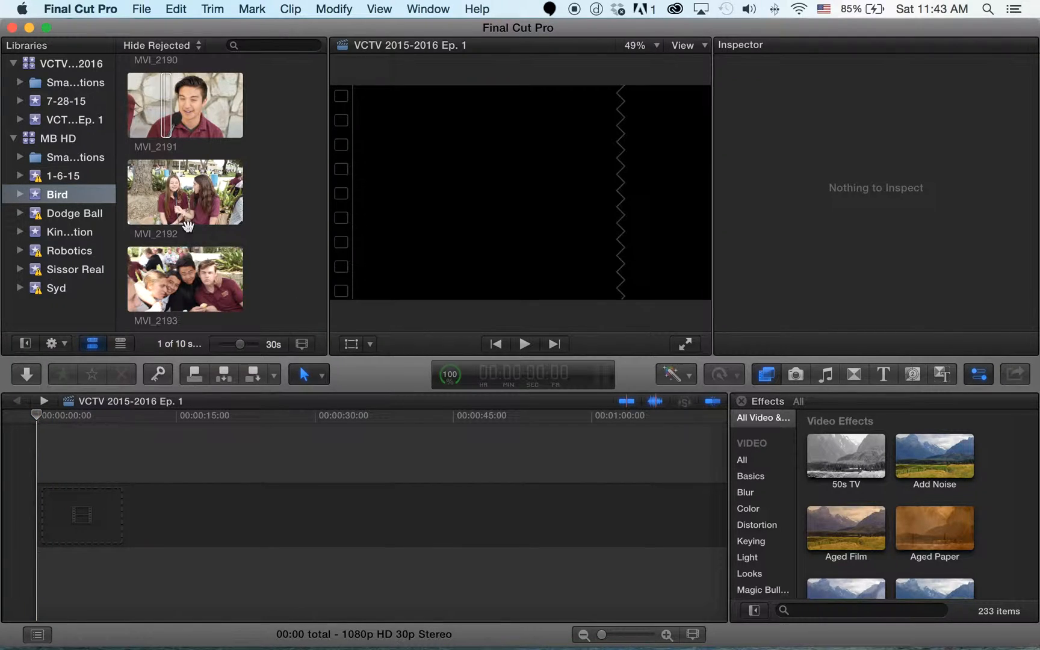
Step: Combine the re-added clips into a compound clip named Blah and open its contents
click(184, 192)
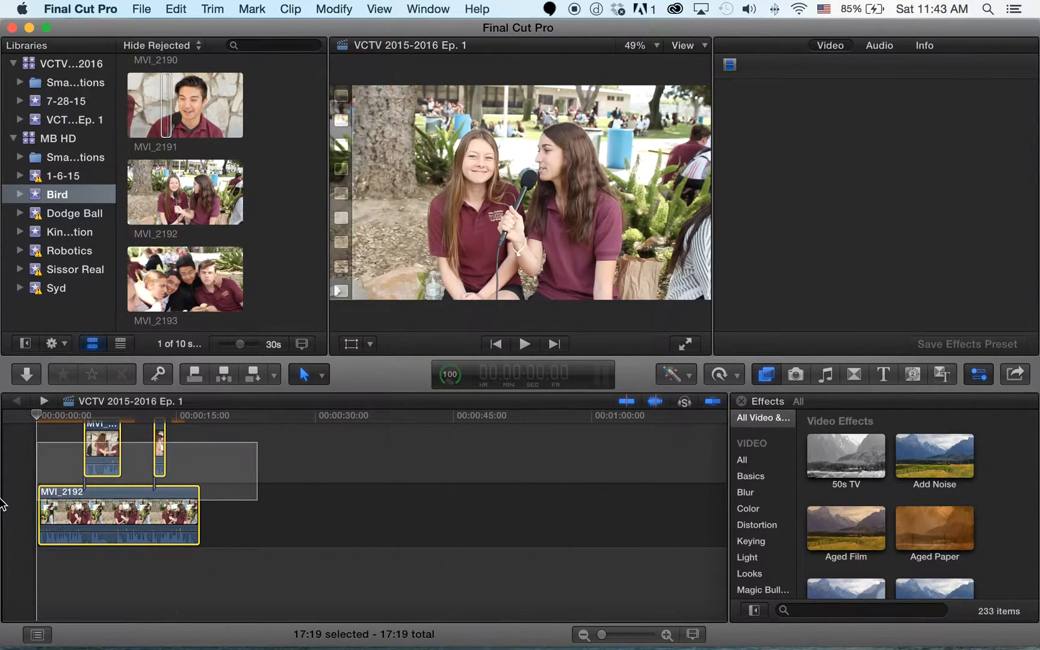
right_click(102, 452)
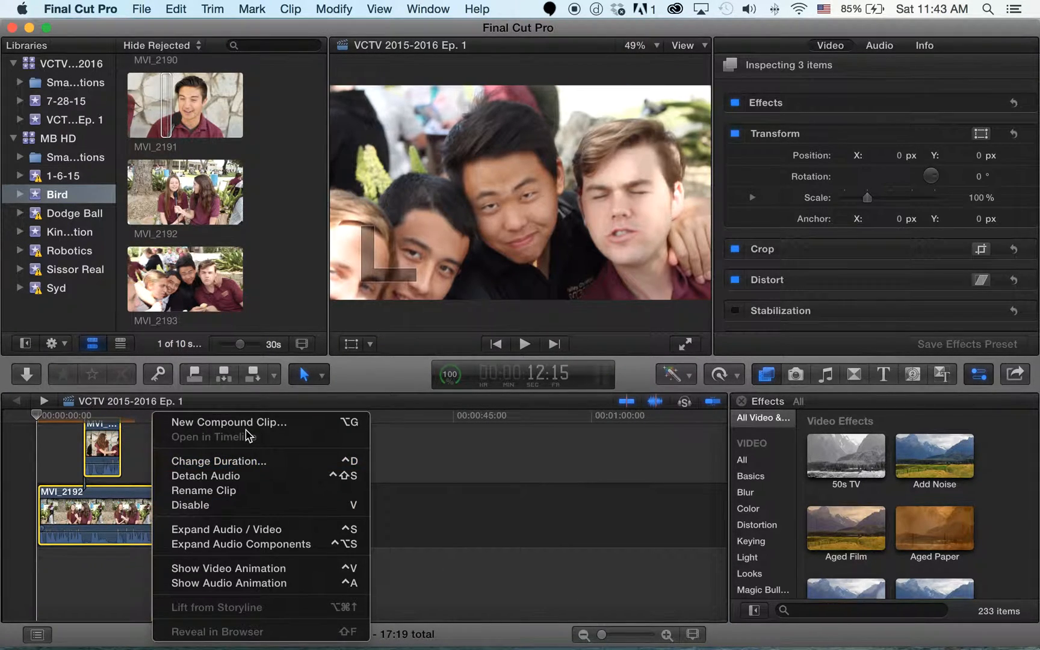
click(228, 422)
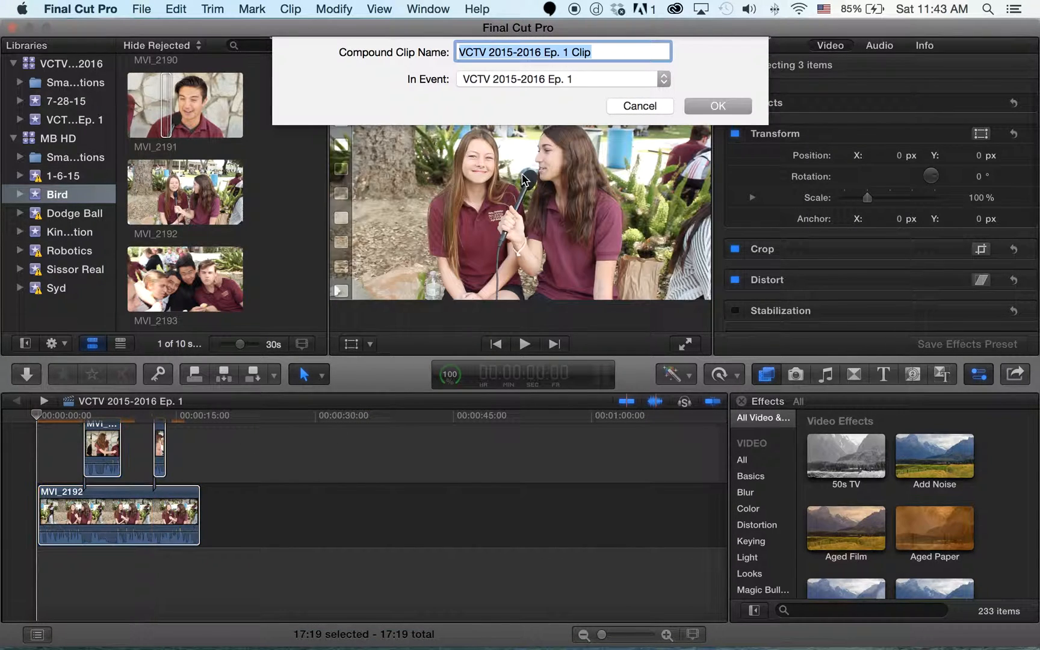
text(B)
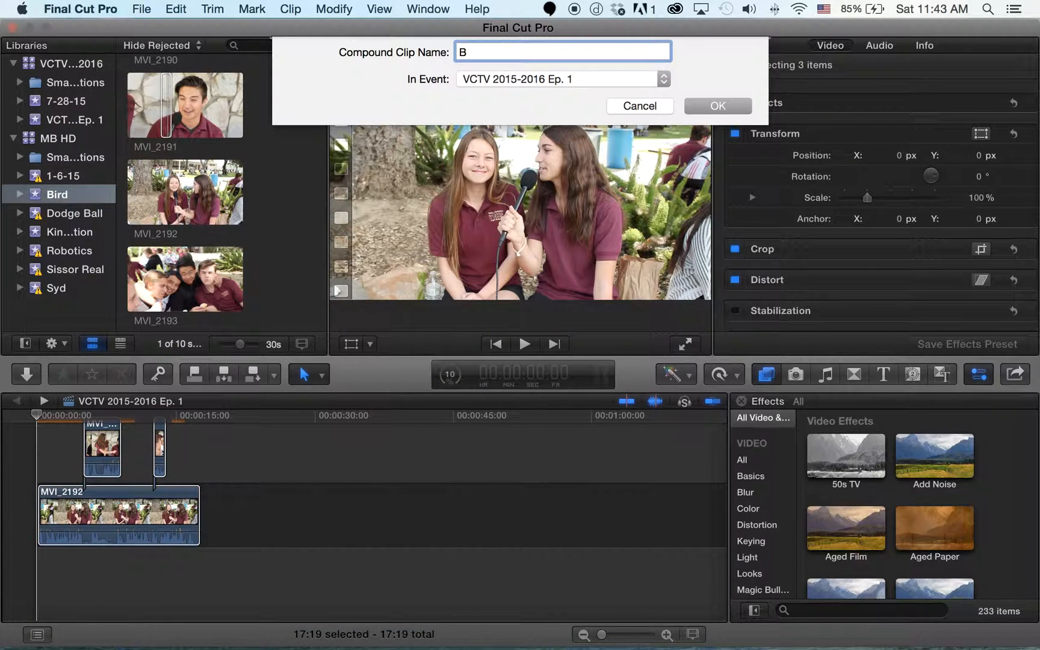
click(716, 106)
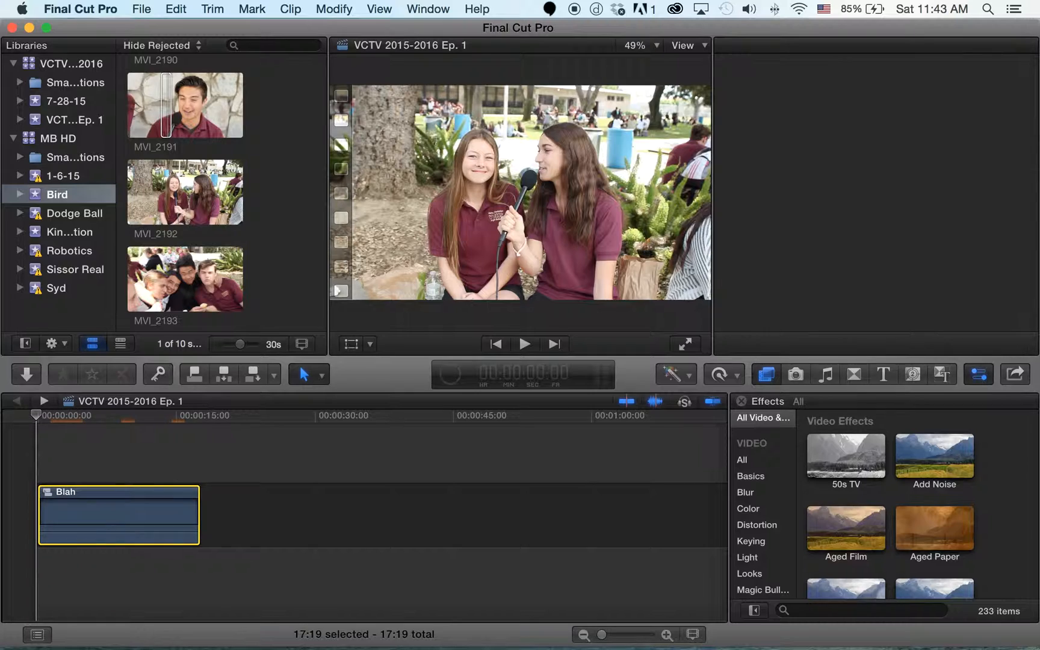
drag(185, 191, 119, 515)
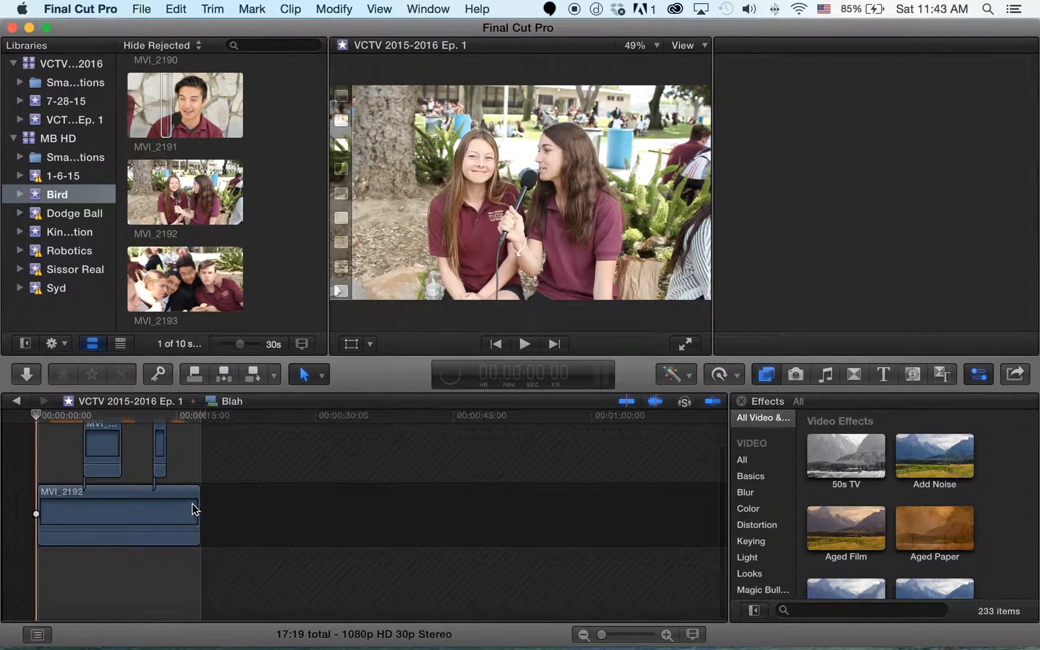